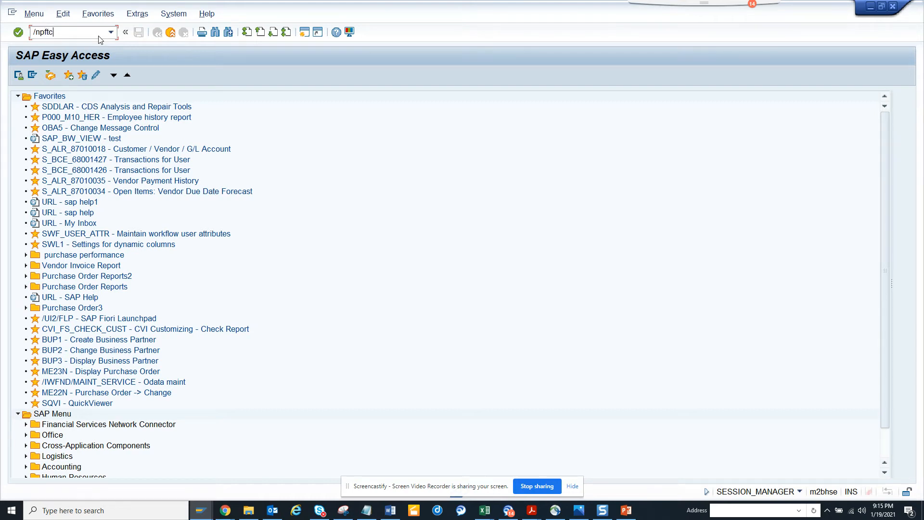
- Run transaction PFTC to maintain workflow template 91000007, Workflow for Invoice
{"action": "key", "text": "Enter"}
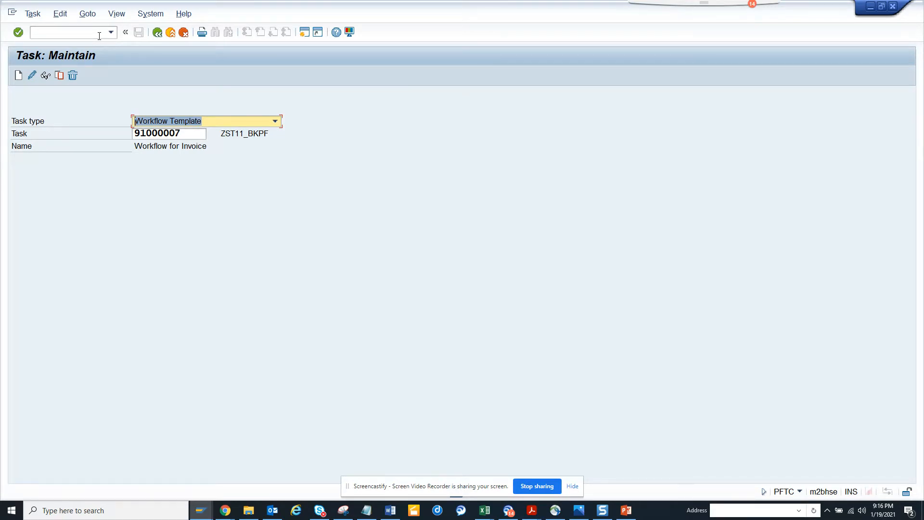
{"action": "mouse_move", "coordinate": [3, 81]}
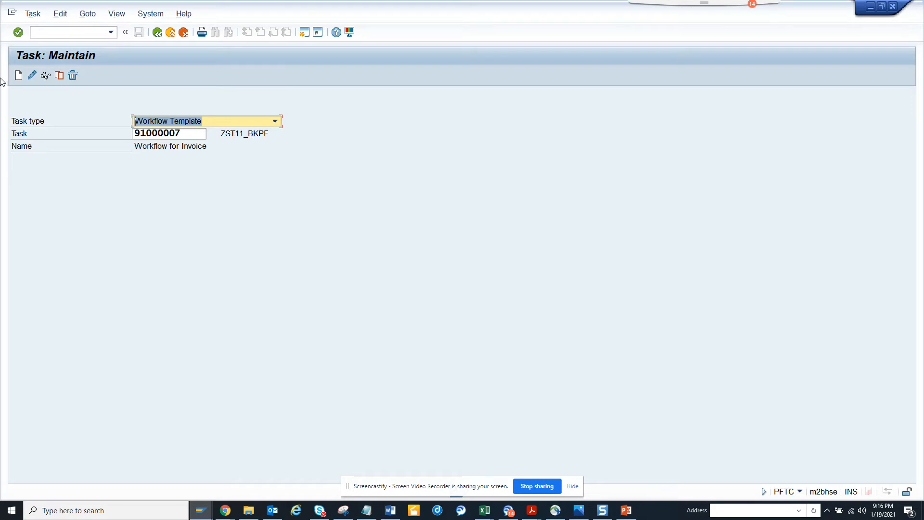
{"action": "mouse_move", "coordinate": [31, 76]}
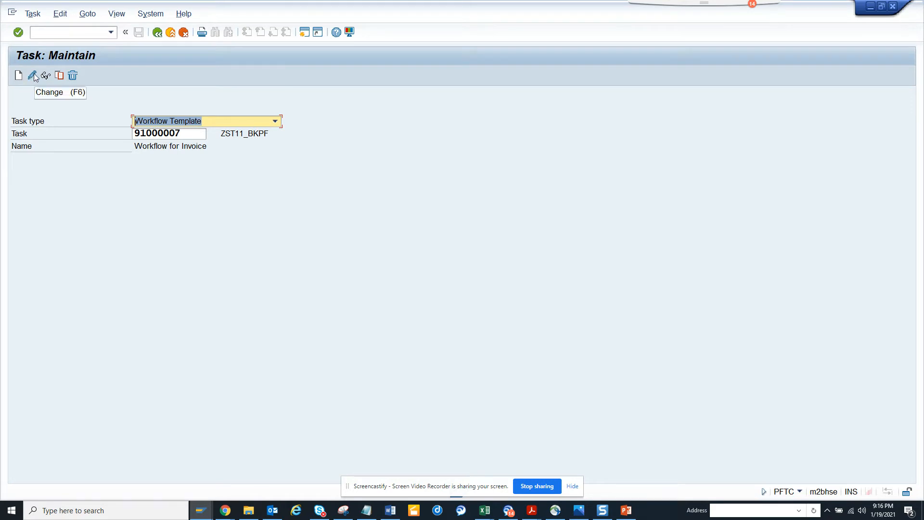
{"action": "mouse_move", "coordinate": [169, 157]}
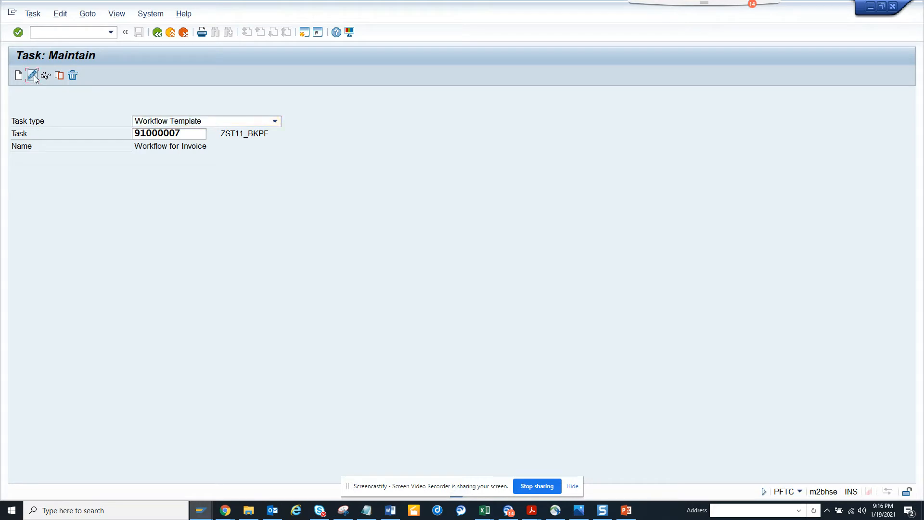
- Switch template 91000007 to change mode and load it in the Workflow Builder
{"action": "left_click", "coordinate": [33, 76]}
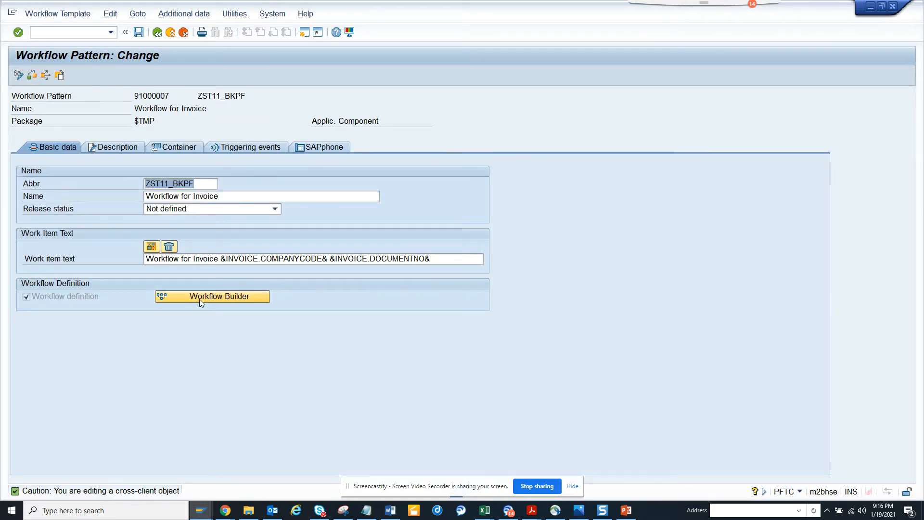
{"action": "left_click", "coordinate": [220, 297]}
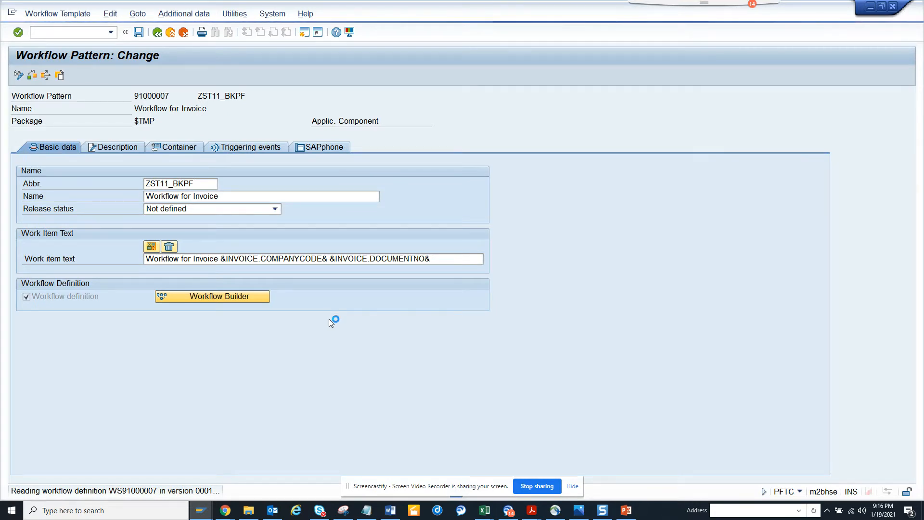
{"action": "left_click", "coordinate": [211, 296]}
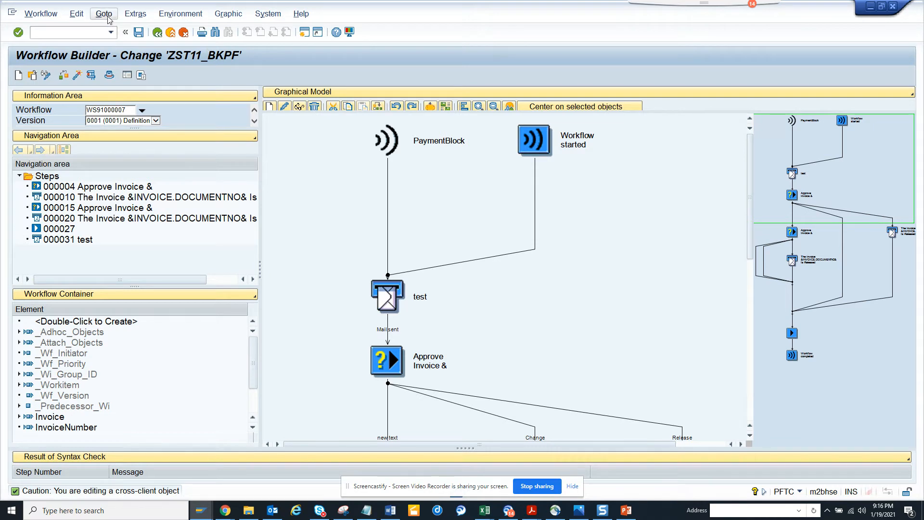
- Show the workflow's basic data via the Goto menu in the Workflow Builder
{"action": "left_click", "coordinate": [104, 13]}
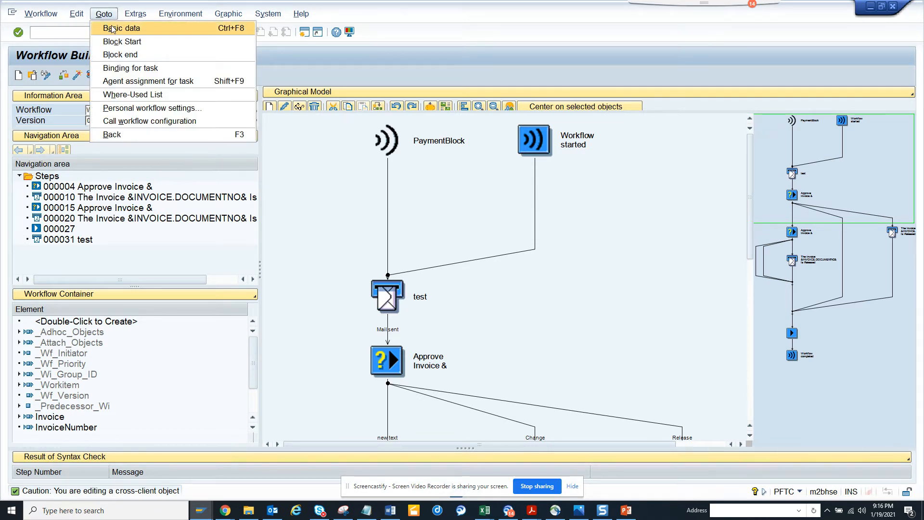
{"action": "left_click", "coordinate": [119, 28]}
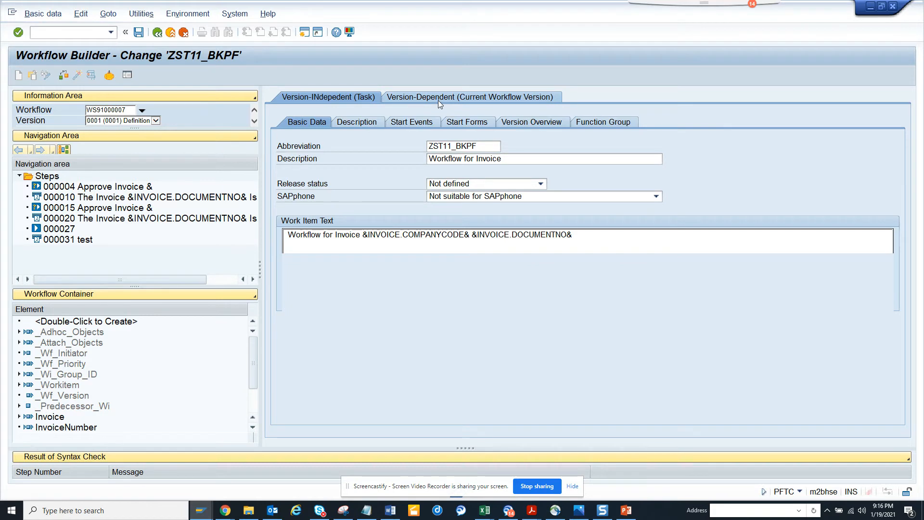
- Show the version-dependent settings for the current workflow version
{"action": "left_click", "coordinate": [471, 96]}
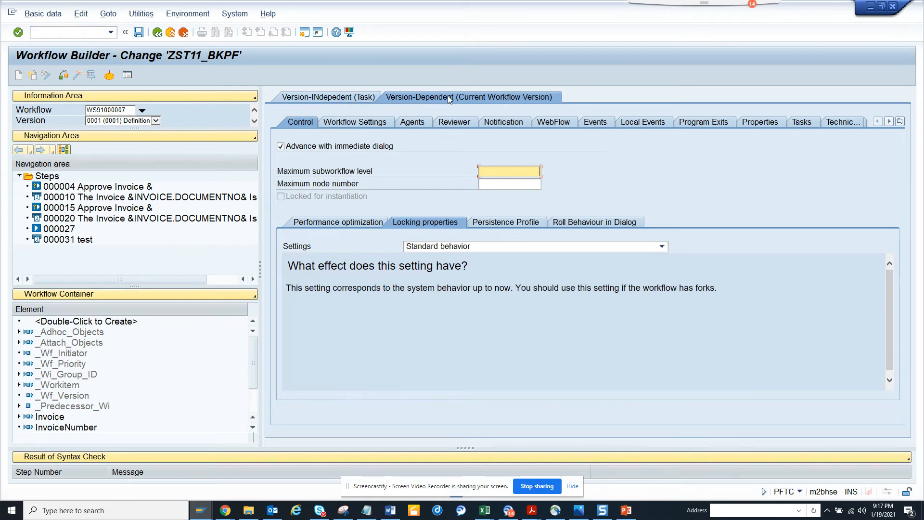
{"action": "mouse_move", "coordinate": [497, 112]}
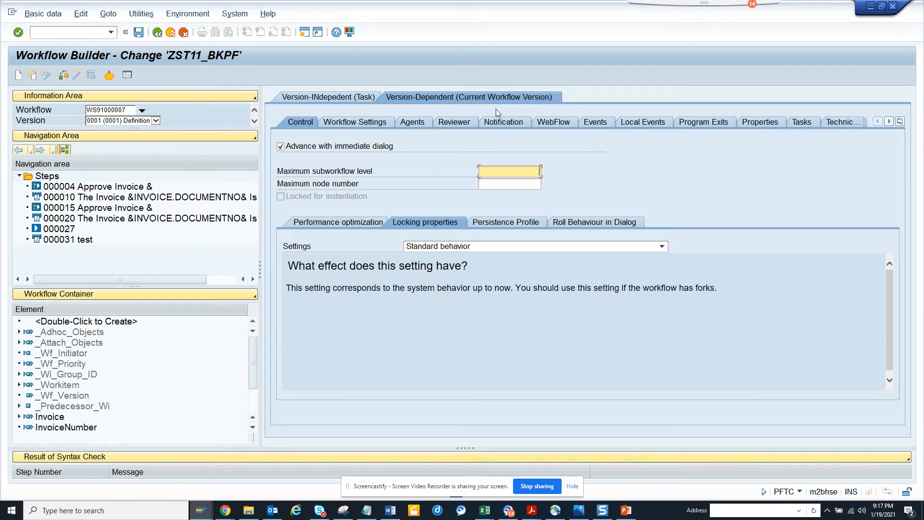
- Set the completion message recipient type to Expression and look up a recipient expression
{"action": "left_click", "coordinate": [503, 122]}
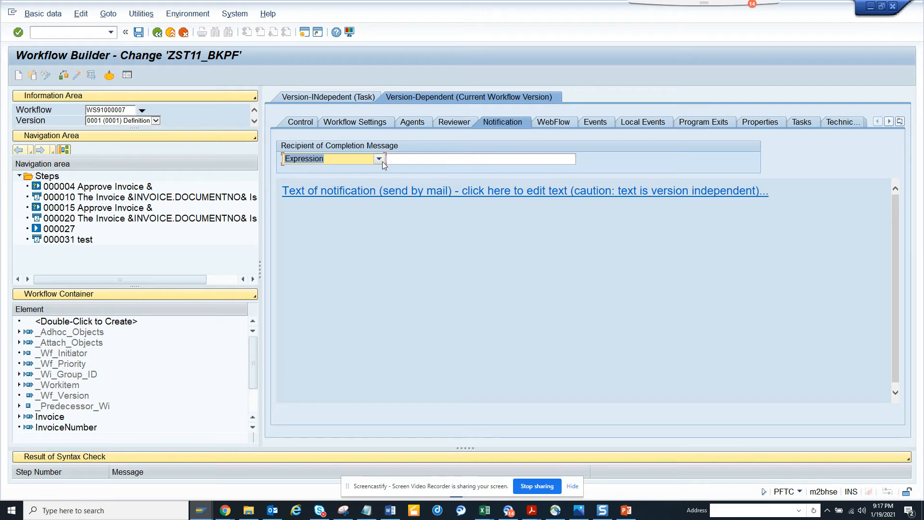
{"action": "left_click", "coordinate": [379, 158]}
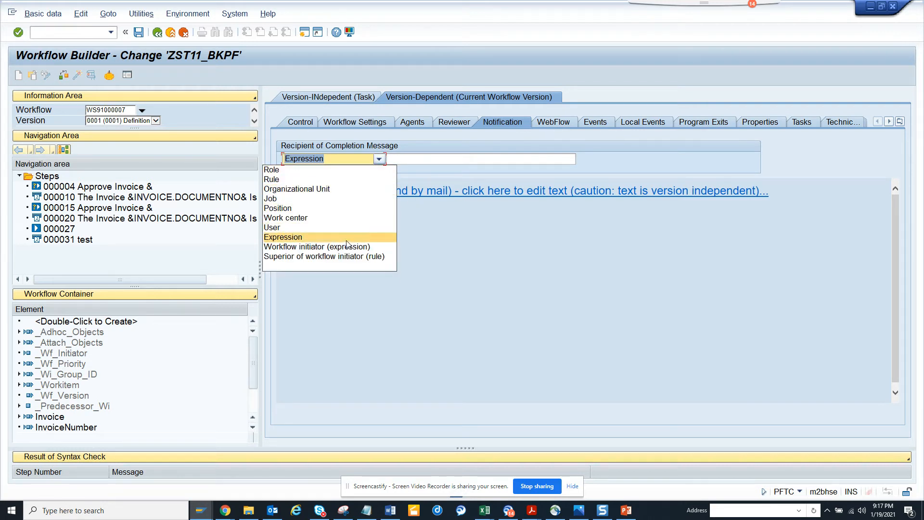
{"action": "left_click", "coordinate": [283, 237]}
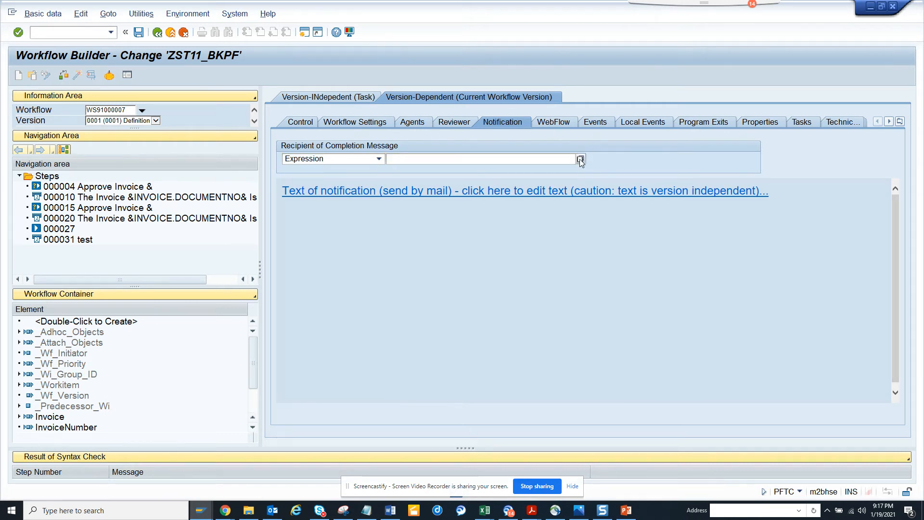
{"action": "left_click", "coordinate": [580, 160]}
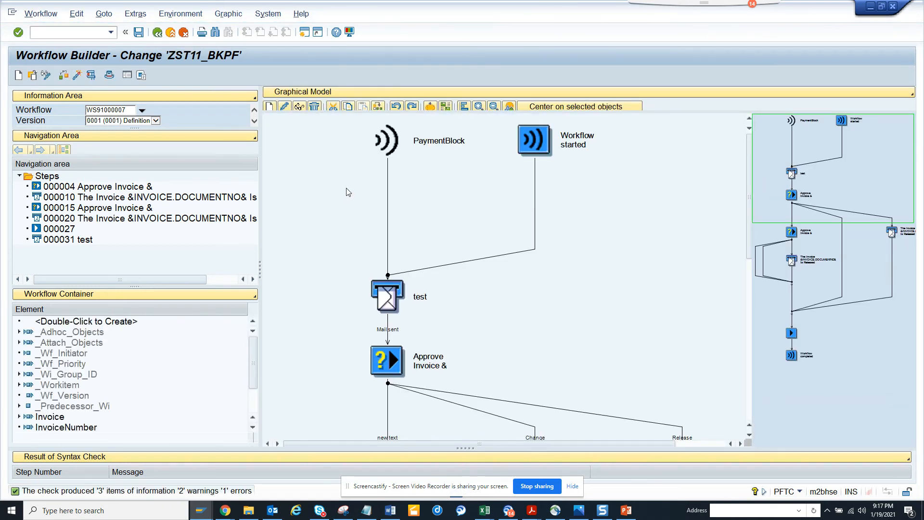
{"action": "mouse_move", "coordinate": [530, 158]}
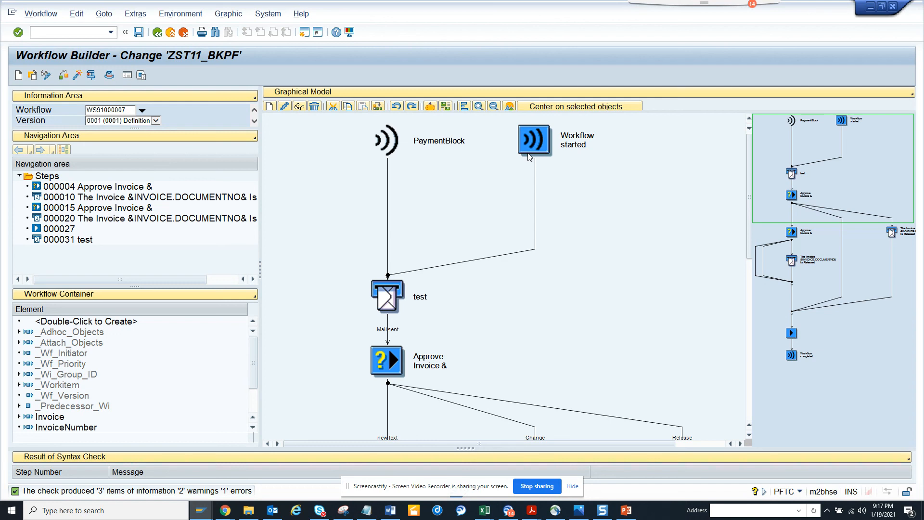
{"action": "mouse_move", "coordinate": [564, 441]}
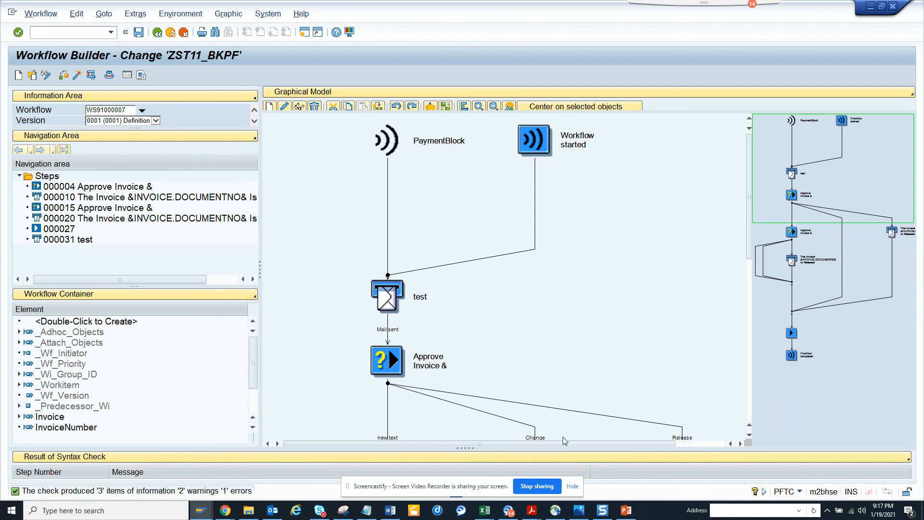